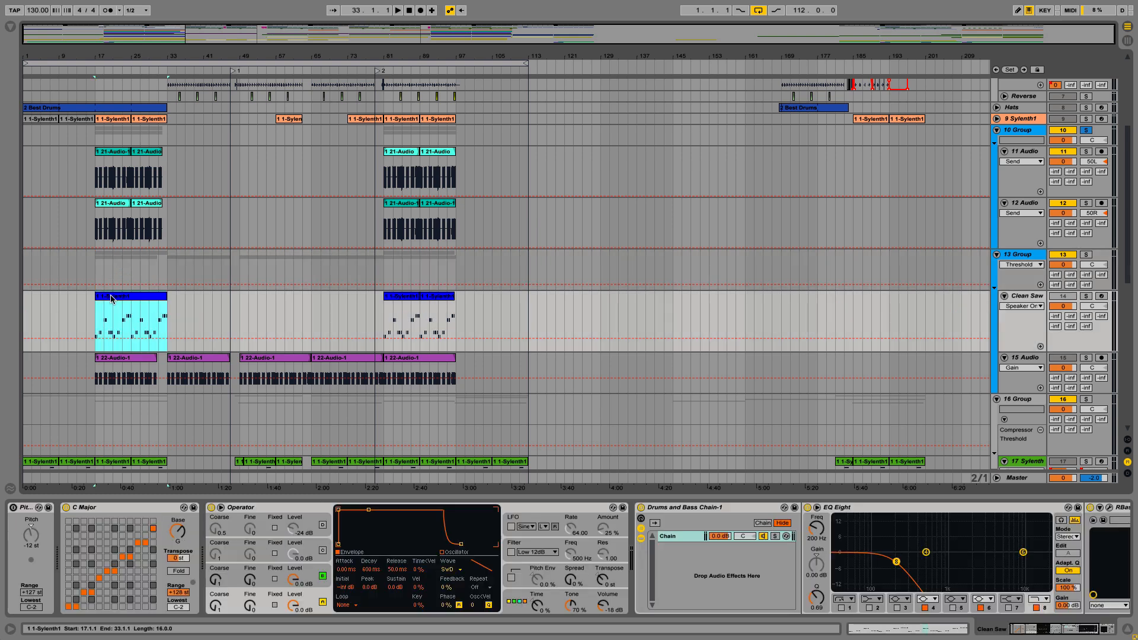
# Show the group track's Utility, EQ Eight and Compressor chain after selecting the Clean Saw clip
pyautogui.click(1088, 130)
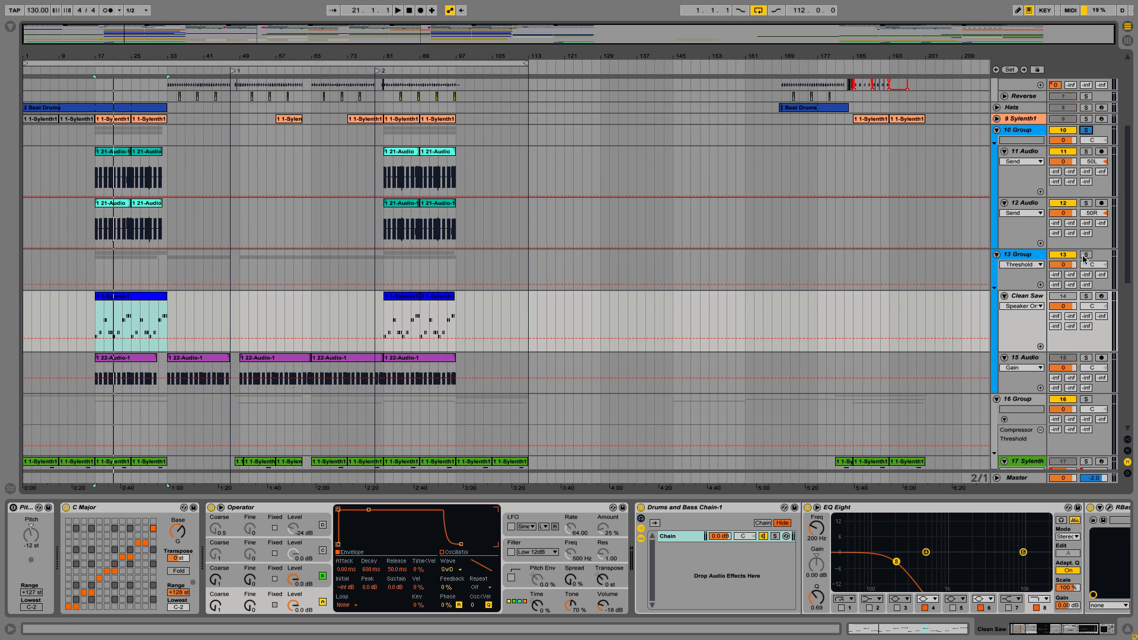
pyautogui.click(1087, 259)
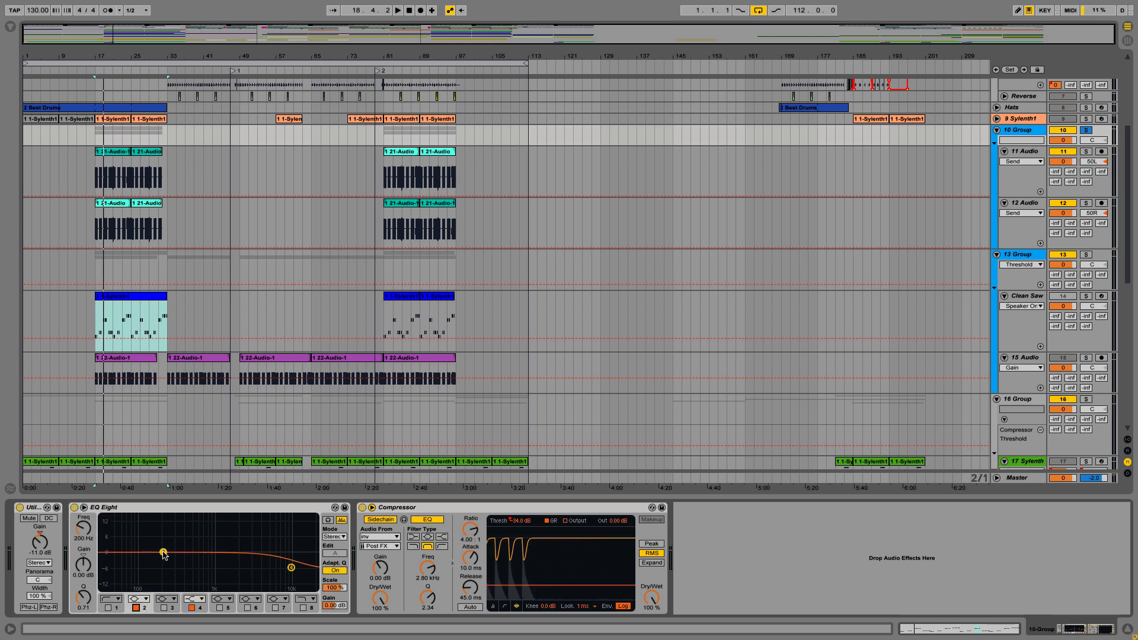
# Adjust a band of the group's EQ Eight before returning to the Clean Saw chain
pyautogui.moveTo(162, 555); pyautogui.dragTo(151, 534)
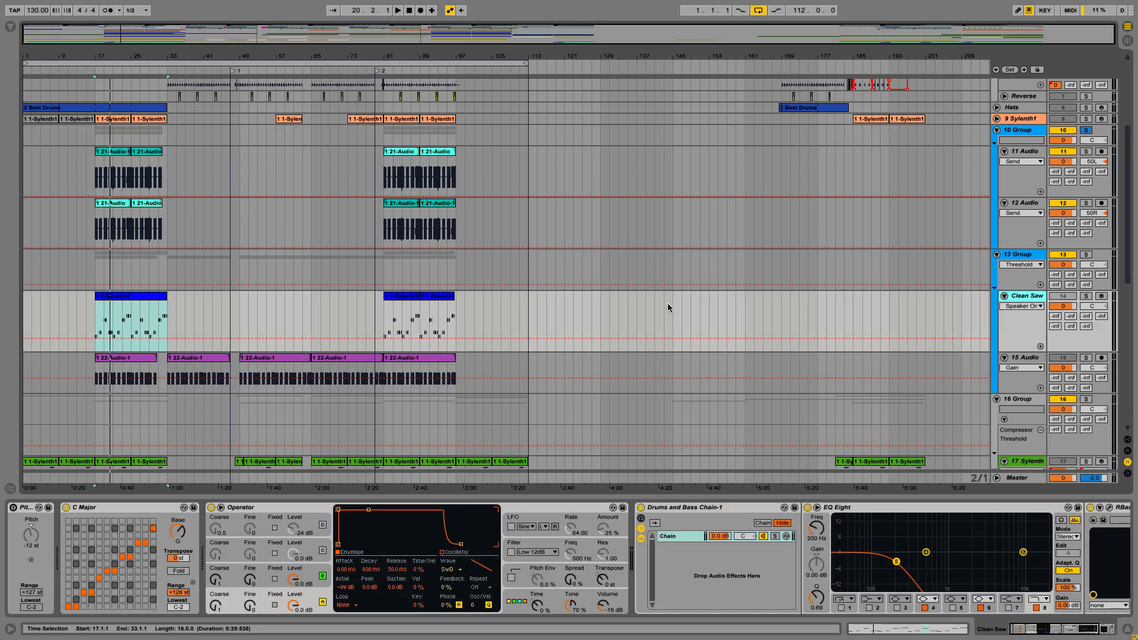
# Play the bass clips from bar 17 while watching the Clean Saw EQ Eight spectrum
pyautogui.click(1021, 357)
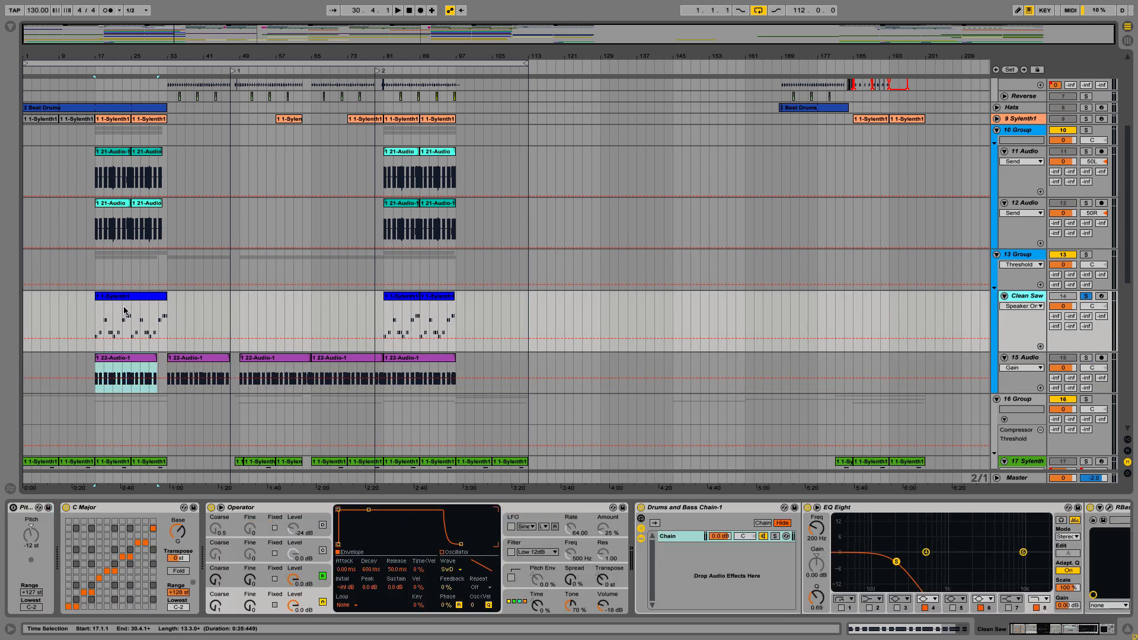
pyautogui.click(387, 9)
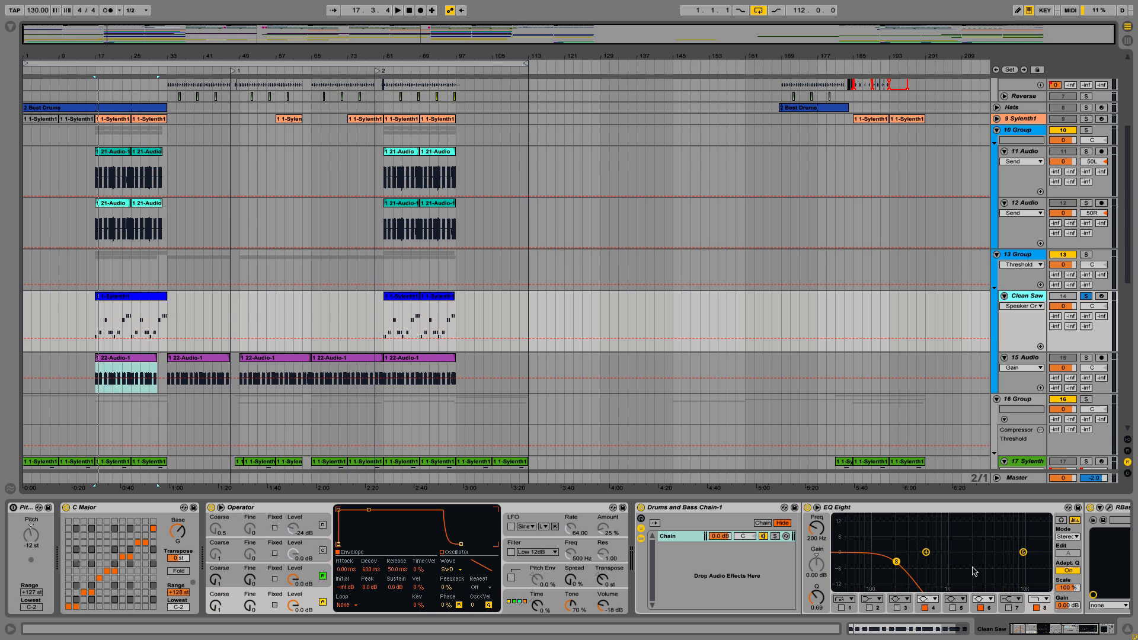
pyautogui.click(396, 11)
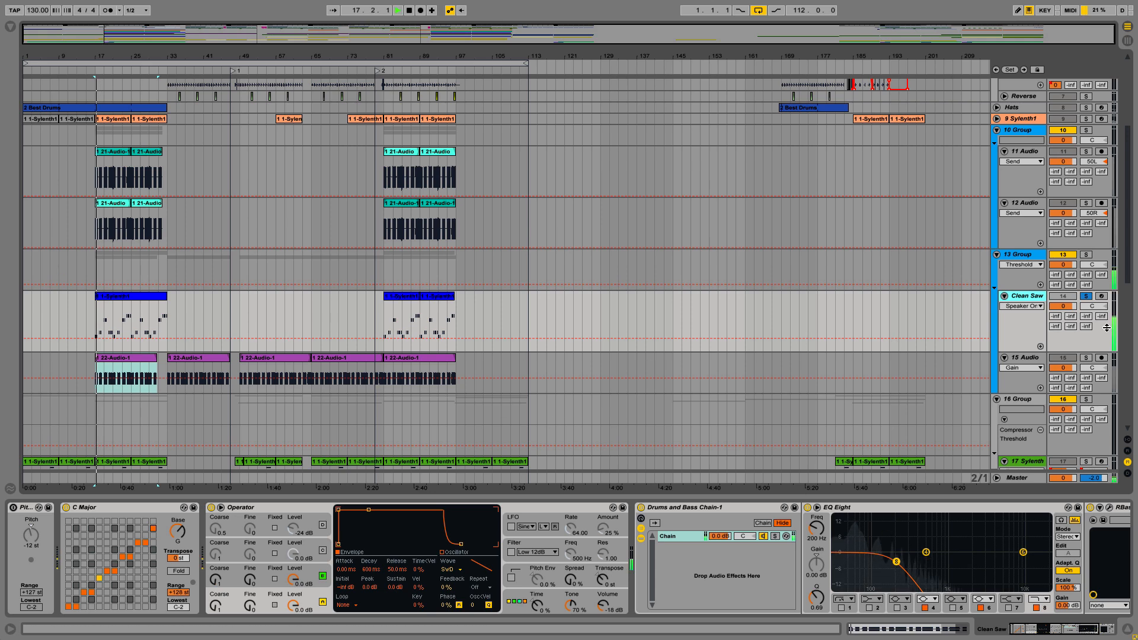
pyautogui.click(398, 10)
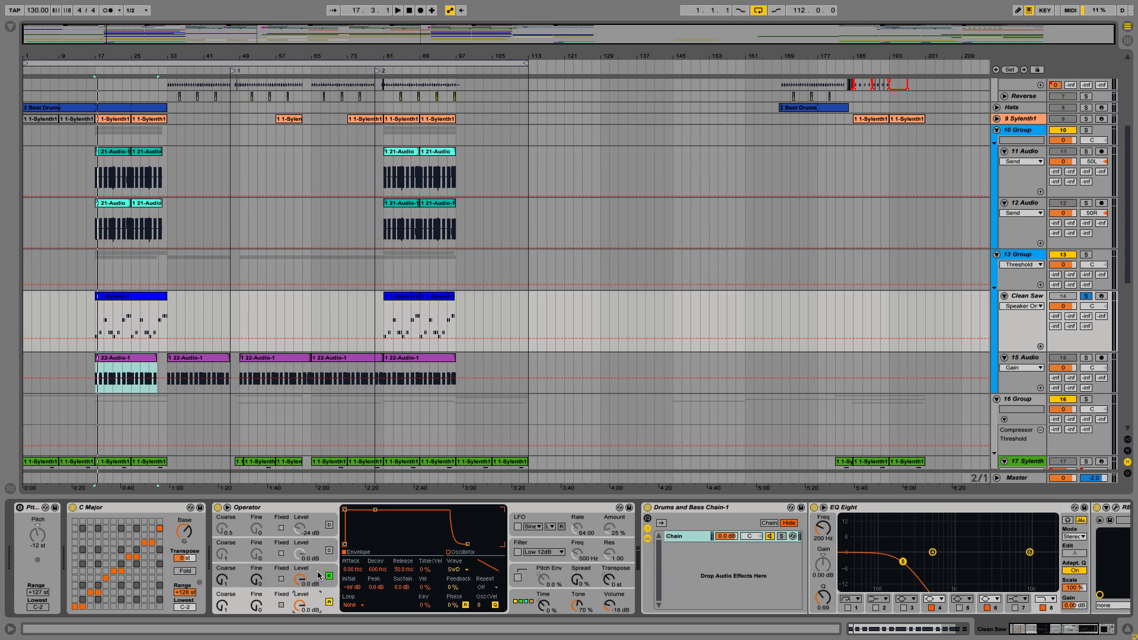
# Show Operator's global modulation matrix and voice settings on the Clean Saw track
pyautogui.click(459, 569)
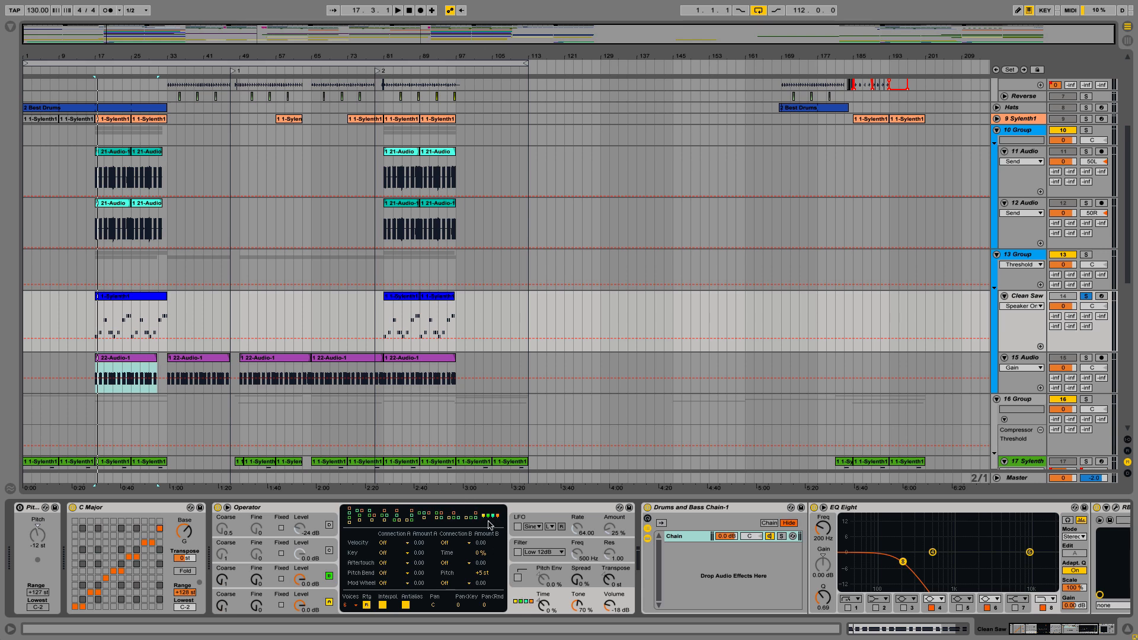
pyautogui.moveTo(480, 525)
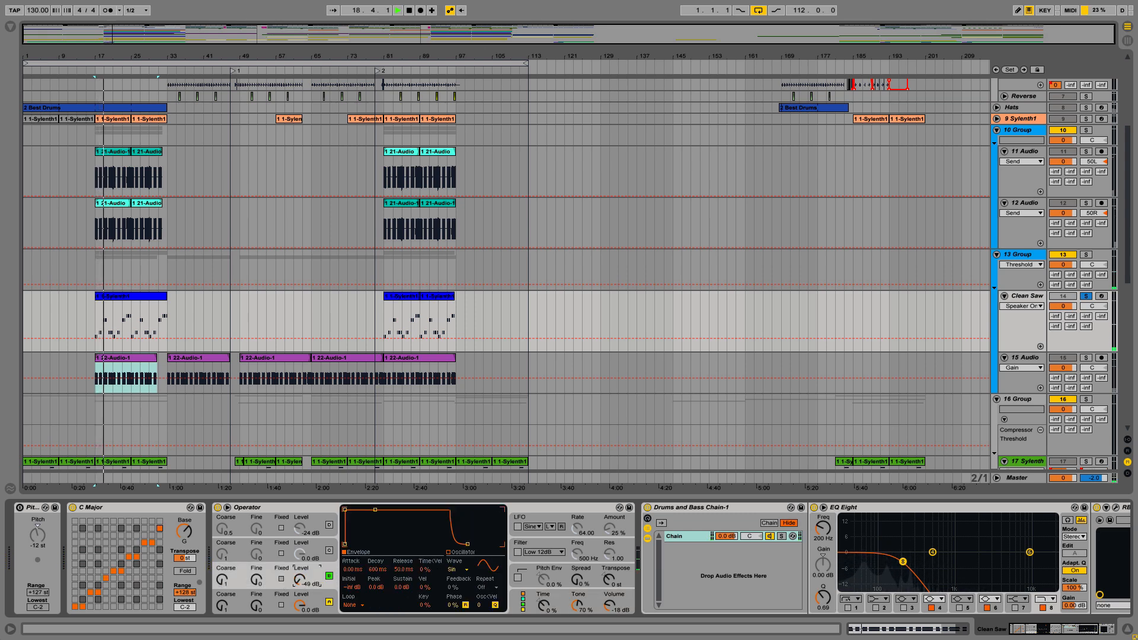
pyautogui.click(396, 11)
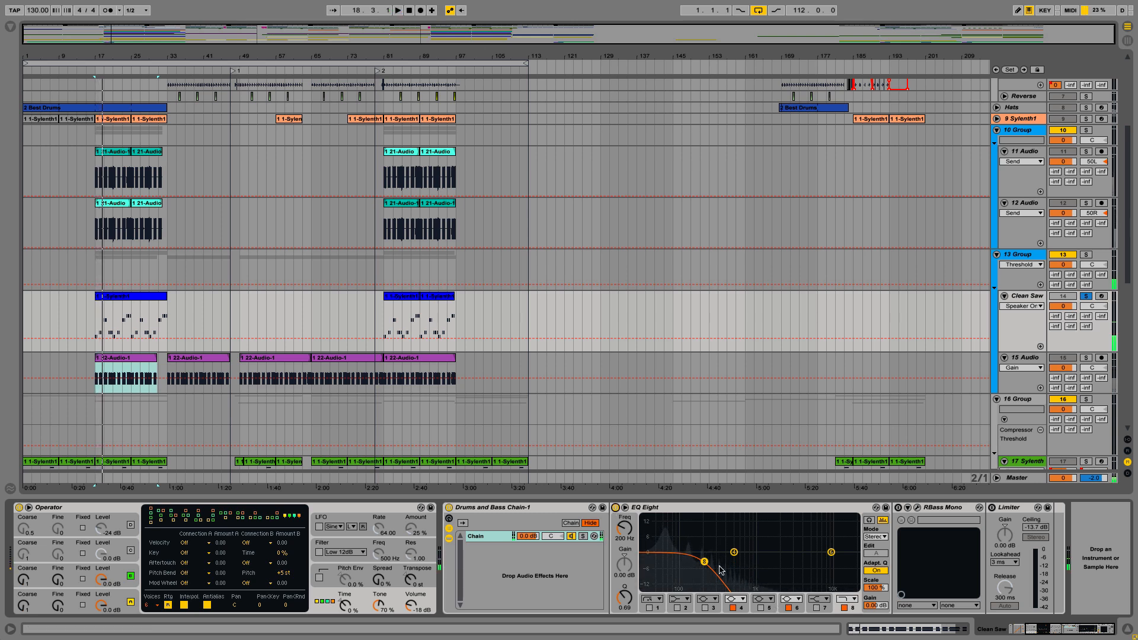
# Raise the Clean Saw EQ Eight low-pass cutoff from 200 Hz to 250 Hz
pyautogui.moveTo(703, 562); pyautogui.dragTo(729, 565)
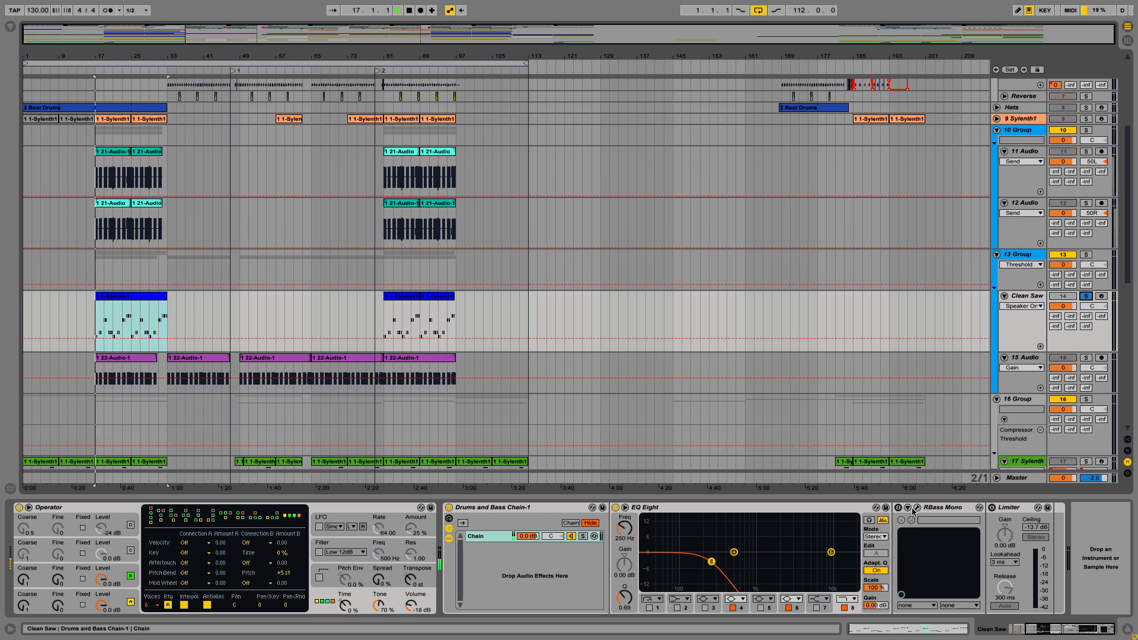
# Bring up the RBass Mono plug-in window for Clean Saw after selecting the Limiter
pyautogui.click(396, 11)
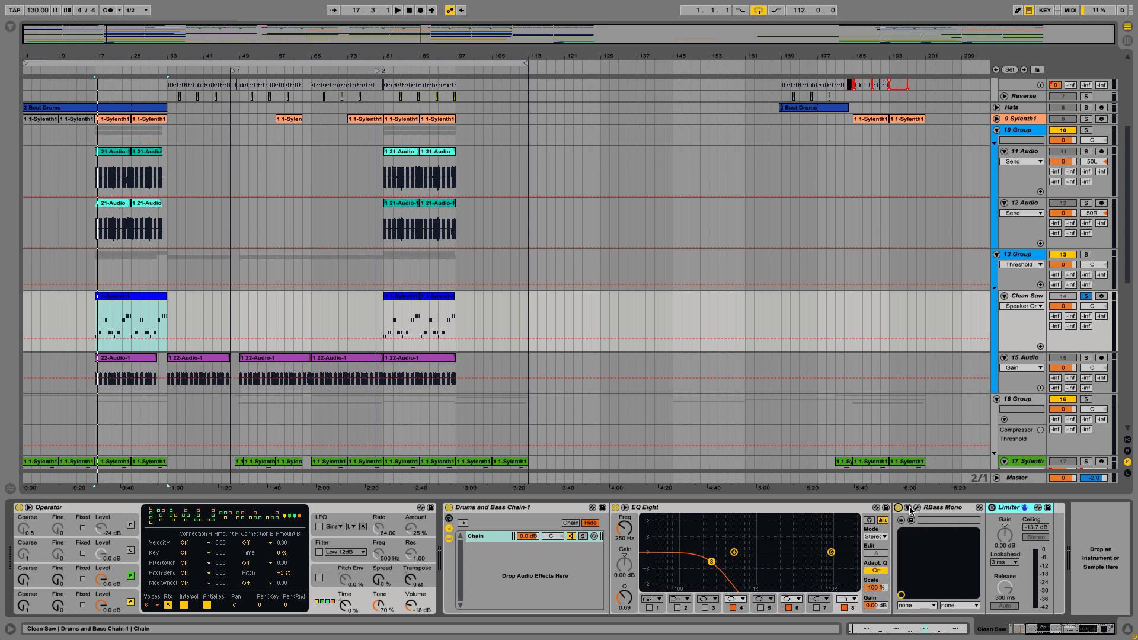
pyautogui.click(910, 508)
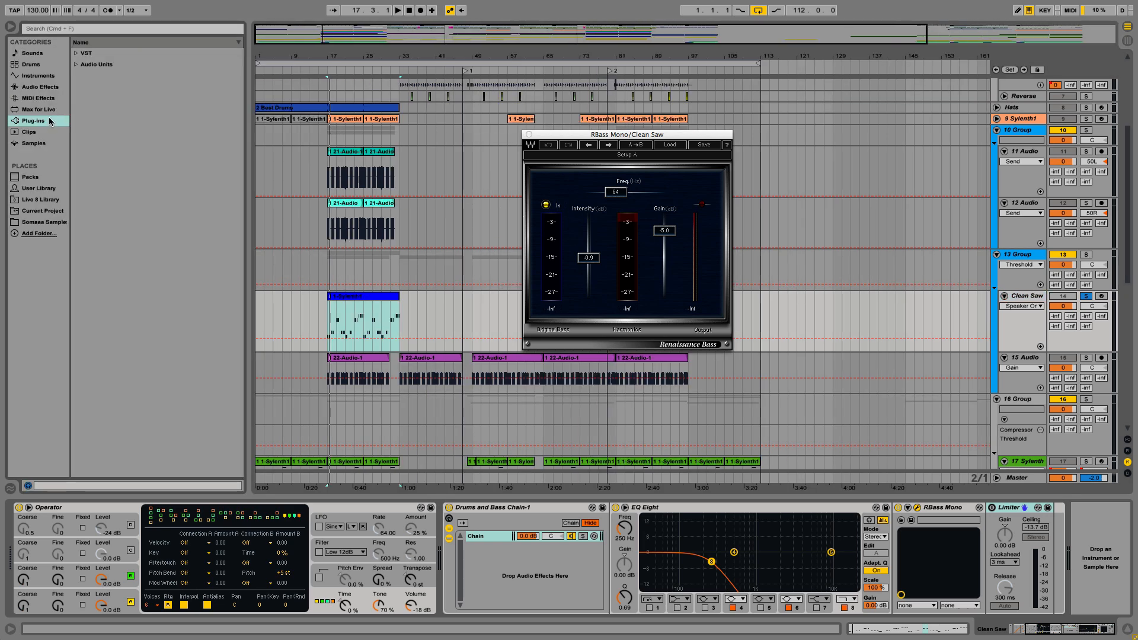
# Add a Spectrum analyser from Audio Effects to the end of the Clean Saw chain
pyautogui.click(40, 86)
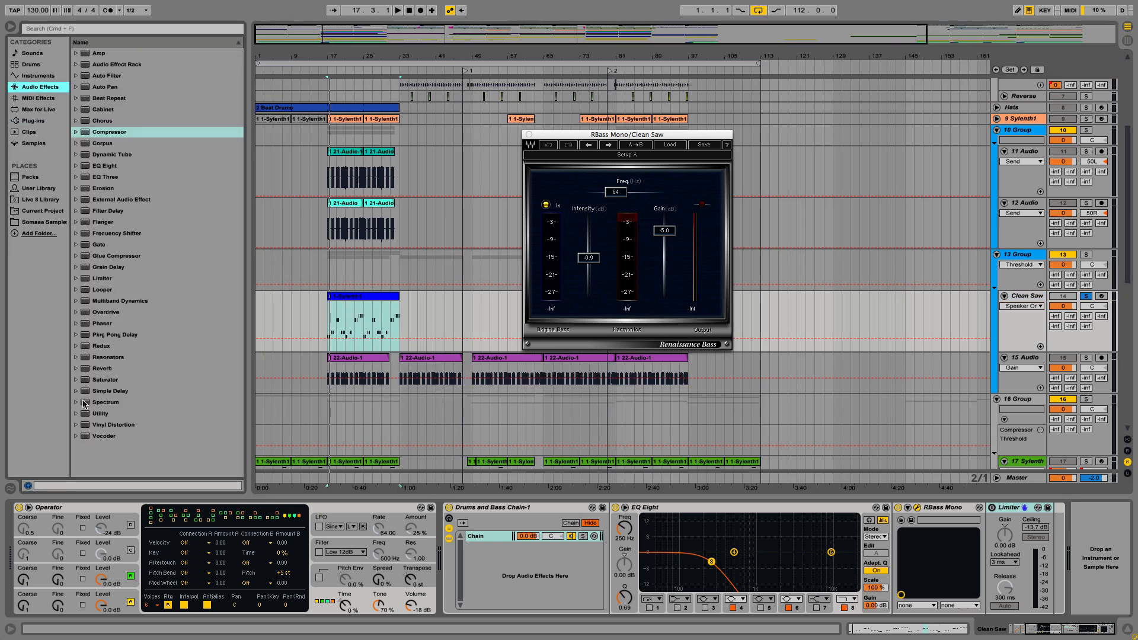
pyautogui.click(106, 402)
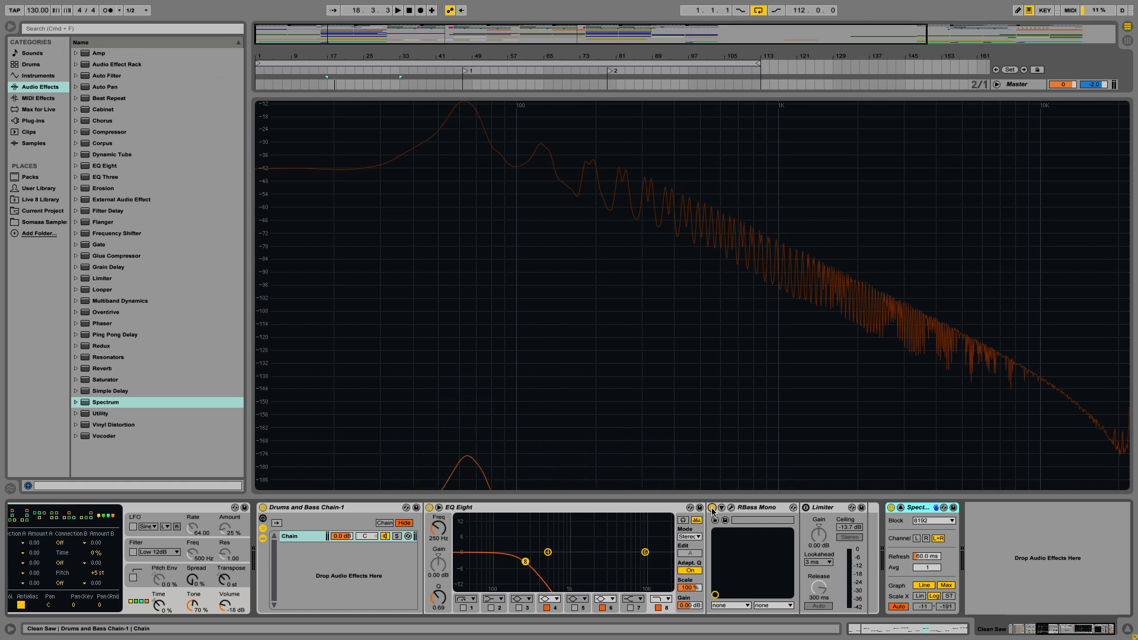
# Expand the Spectrum analyser into the main window to view the bass peak below 100 Hz
pyautogui.click(711, 509)
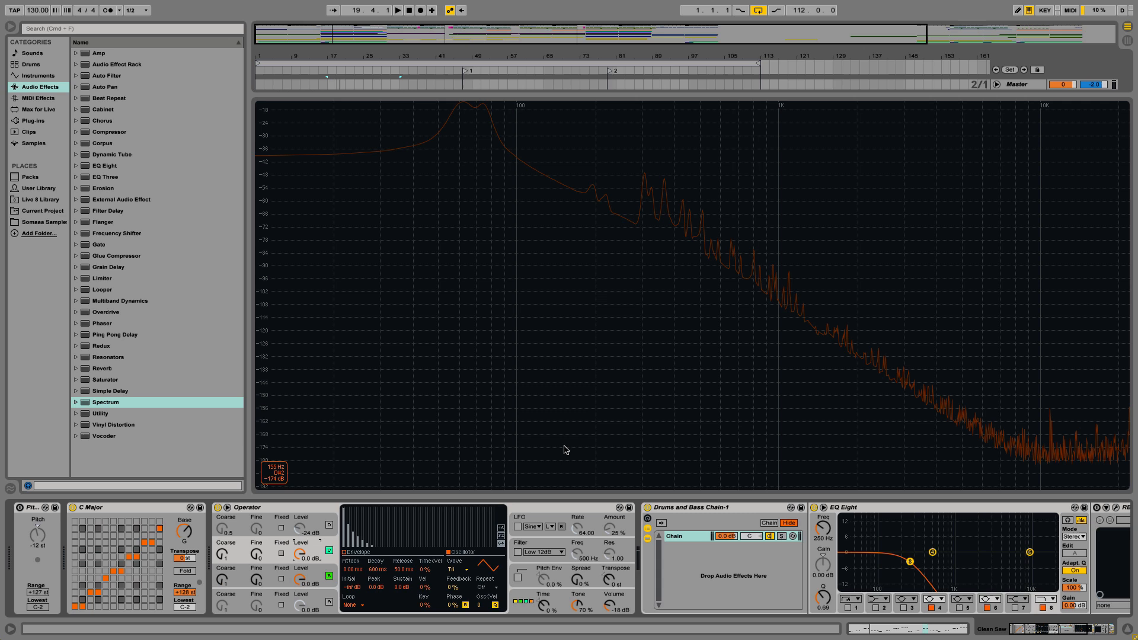
pyautogui.moveTo(430, 480)
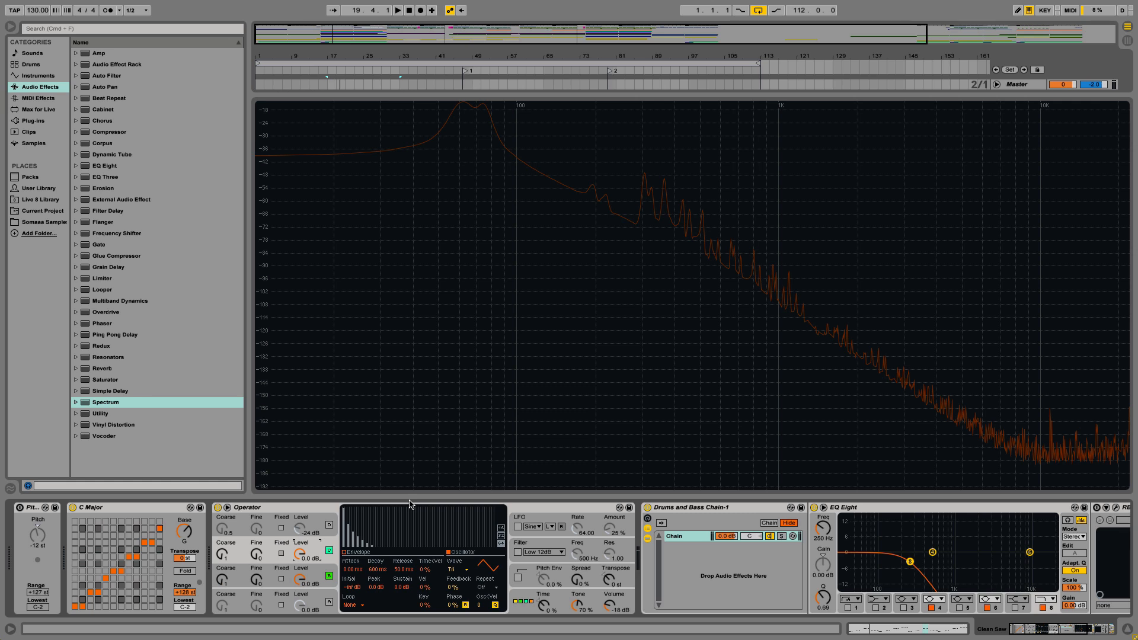
pyautogui.moveTo(325, 612)
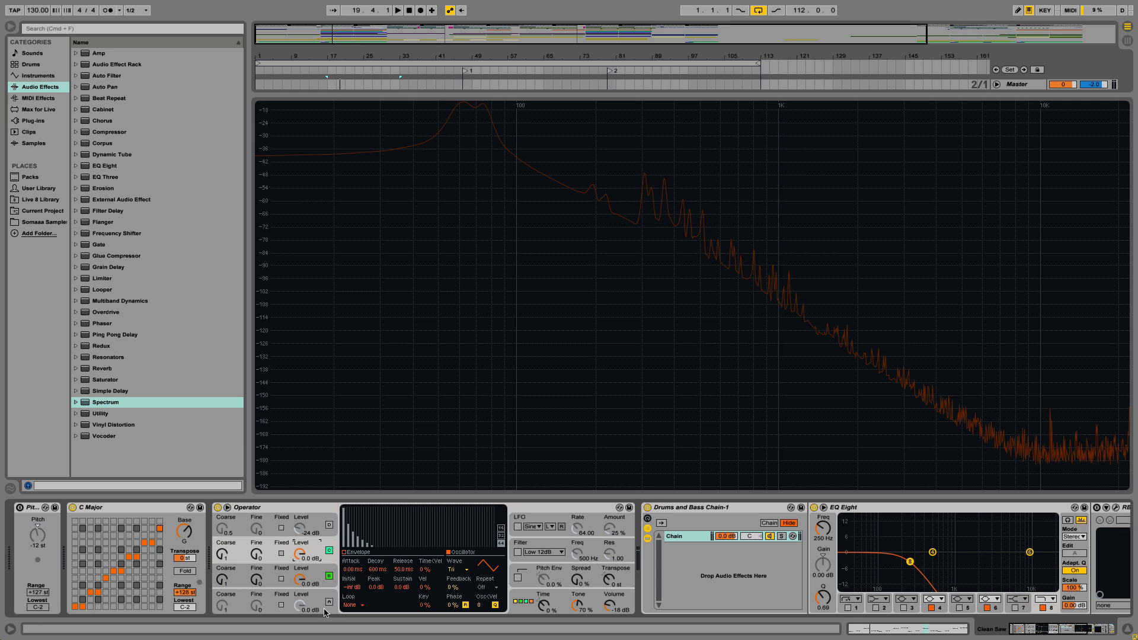
pyautogui.moveTo(316, 600)
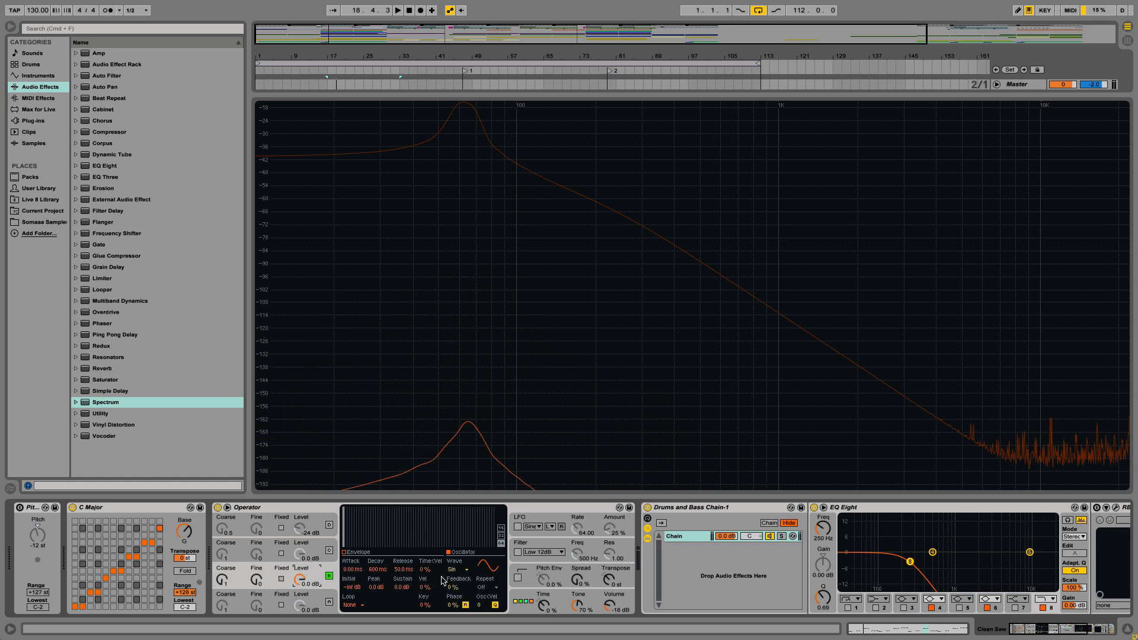
# Change Operator's oscillator wave to Sine so the spectrum shows a single low peak
pyautogui.click(458, 569)
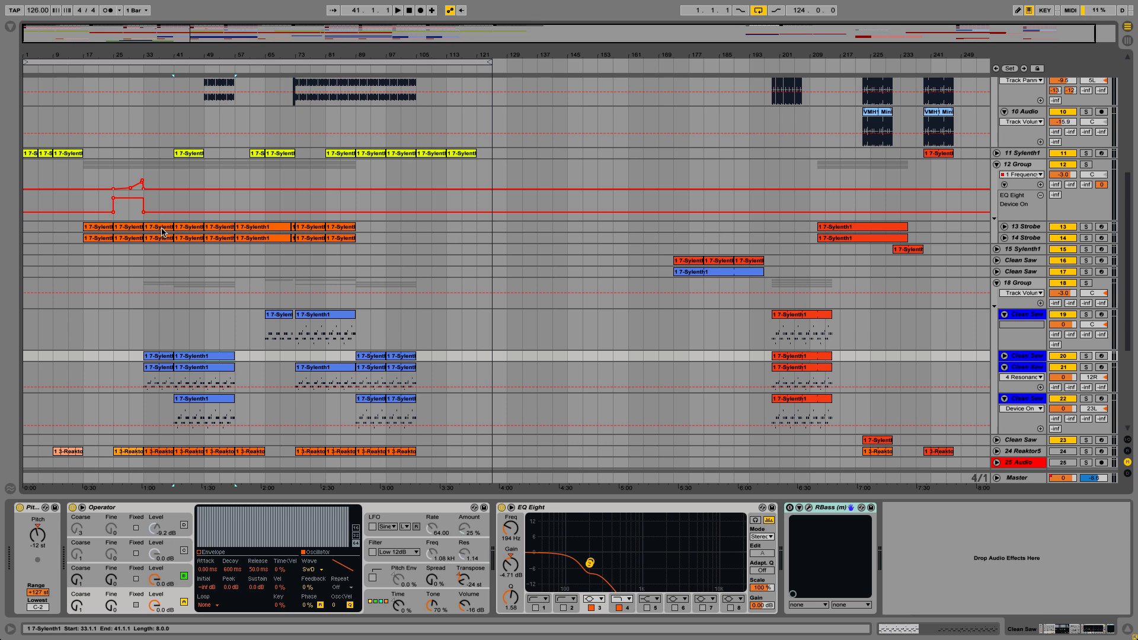
pyautogui.moveTo(1001, 299)
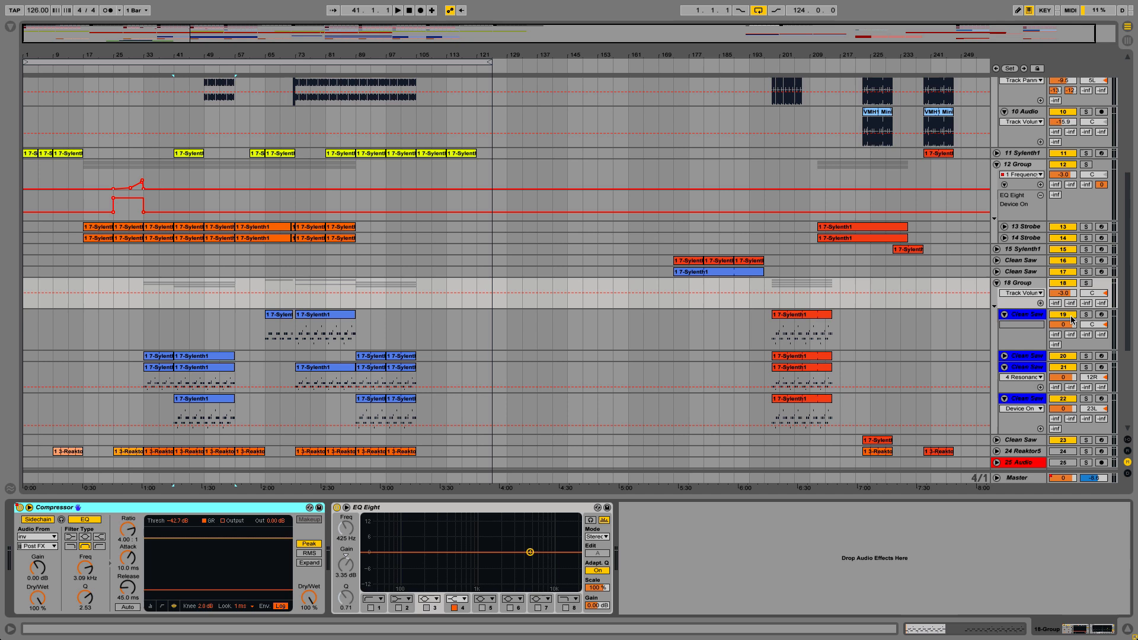
# View the bass track's low-pass EQ Eight and RBass chain, then the lower riser and Analog tracks
pyautogui.click(1019, 282)
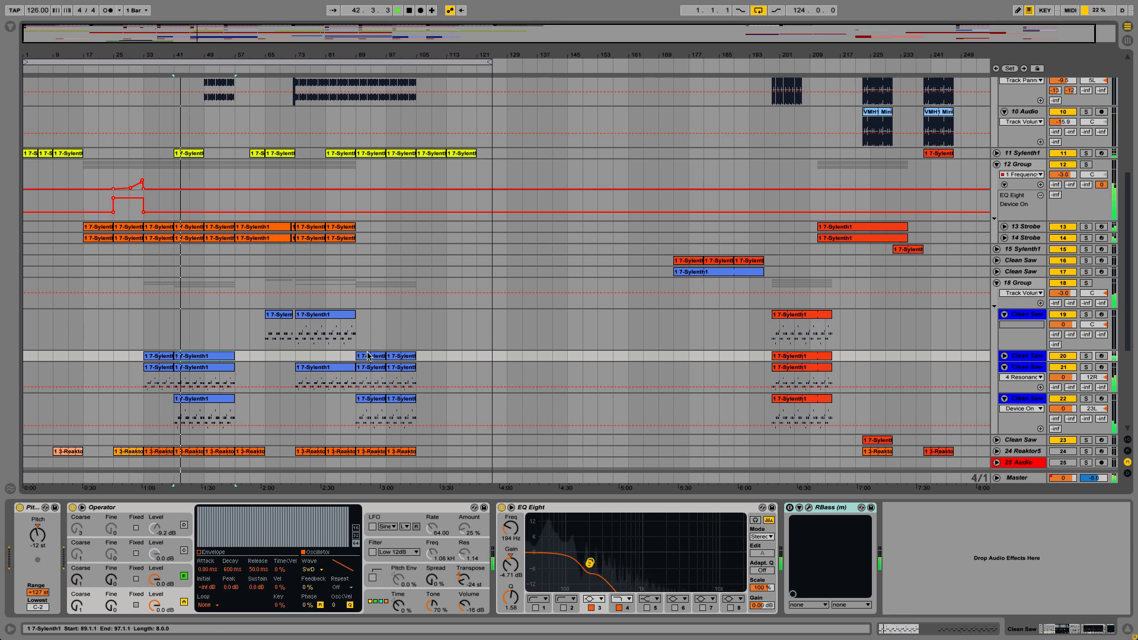
pyautogui.scroll(-3)
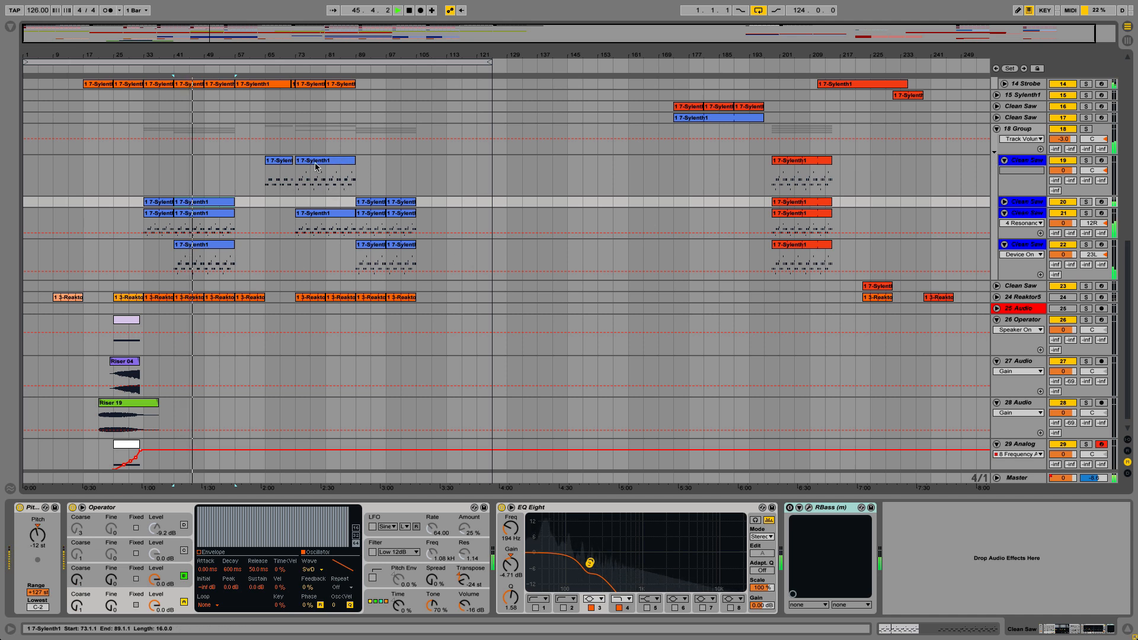
# Show the effected bass track's chain: Operator, Overdrive, Flanger, Reverb and high-pass EQ Eight
pyautogui.click(305, 174)
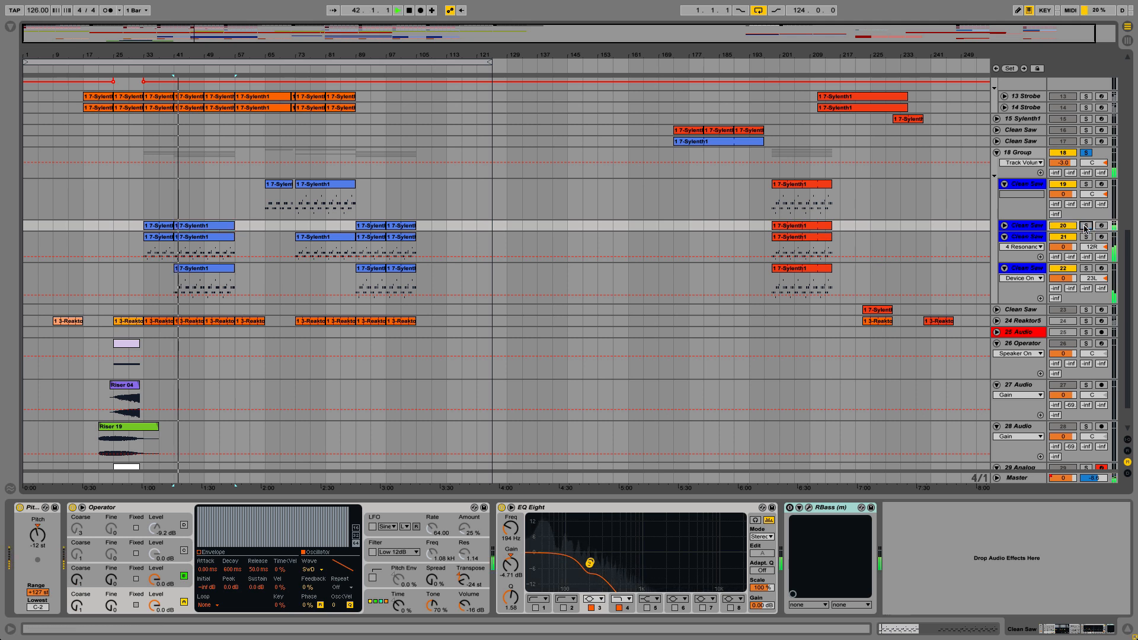
pyautogui.click(1088, 225)
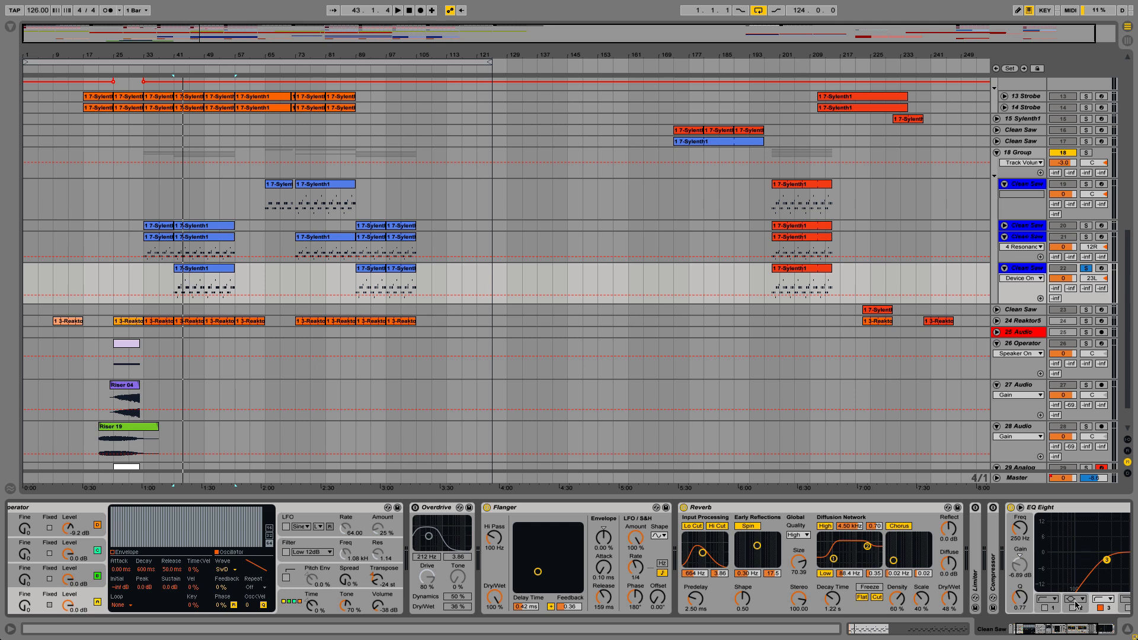
# Show the other bass track's chain: Operator, Overdrive, Flanger and low-pass EQ Eight
pyautogui.click(1021, 237)
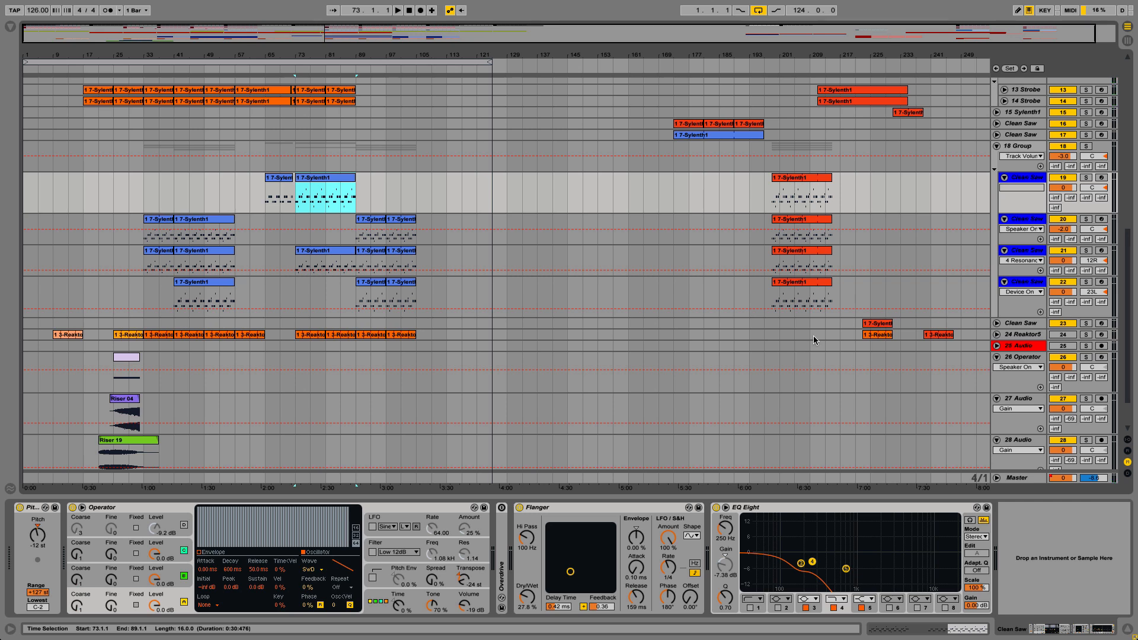
# Switch to the third 80 BPM project and show its clean low bass track's devices
pyautogui.click(1087, 177)
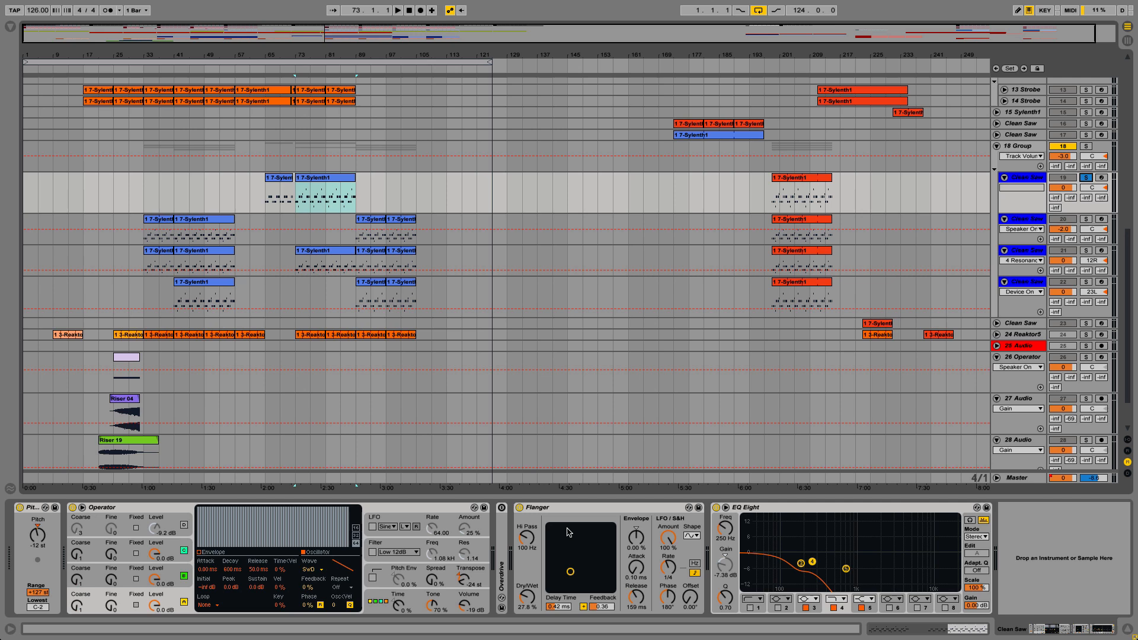
pyautogui.moveTo(568, 506)
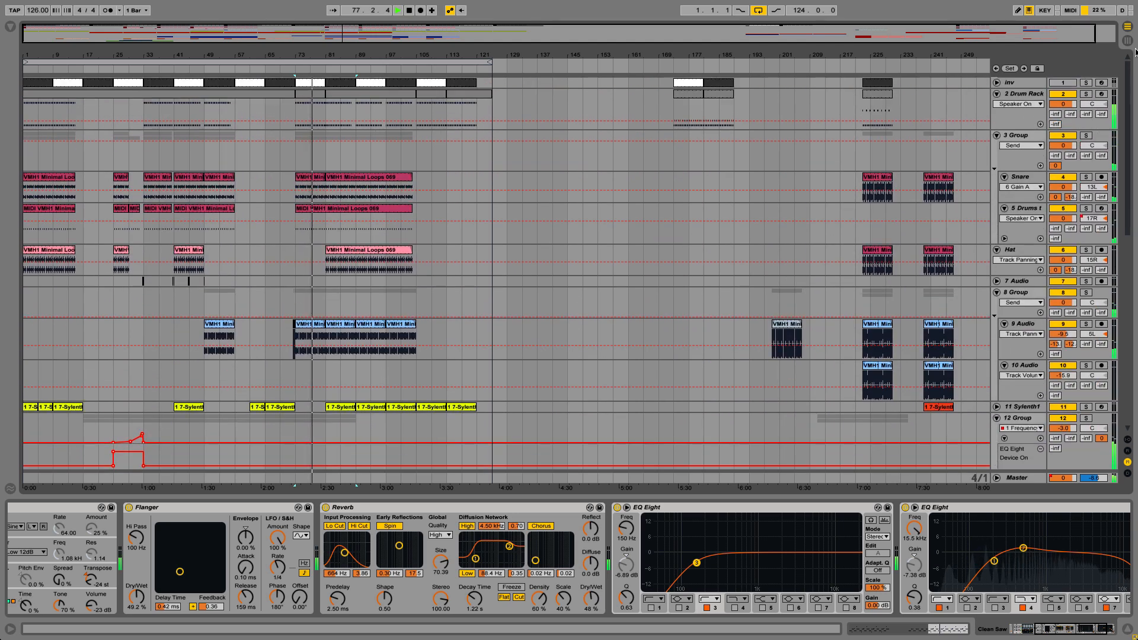
pyautogui.scroll(-3)
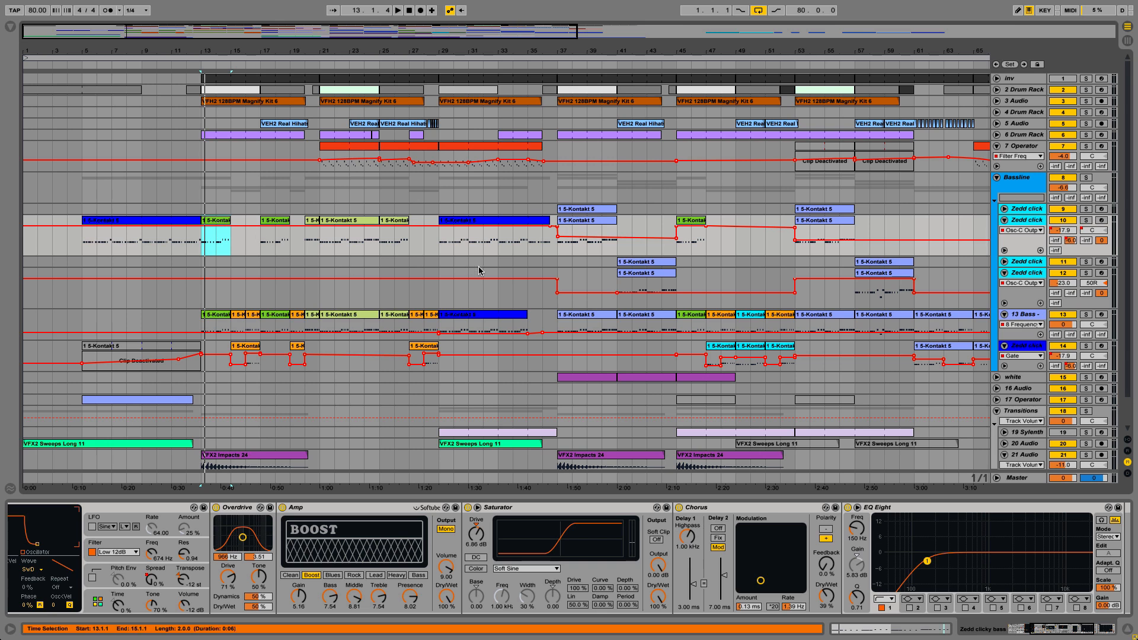
pyautogui.click(222, 226)
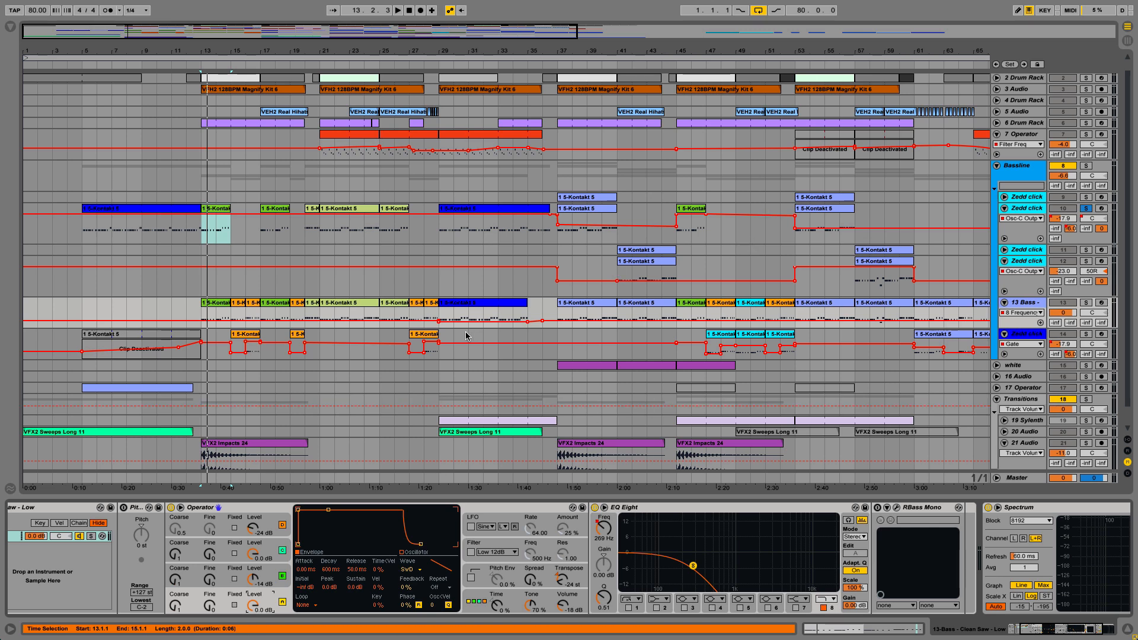
pyautogui.moveTo(444, 390)
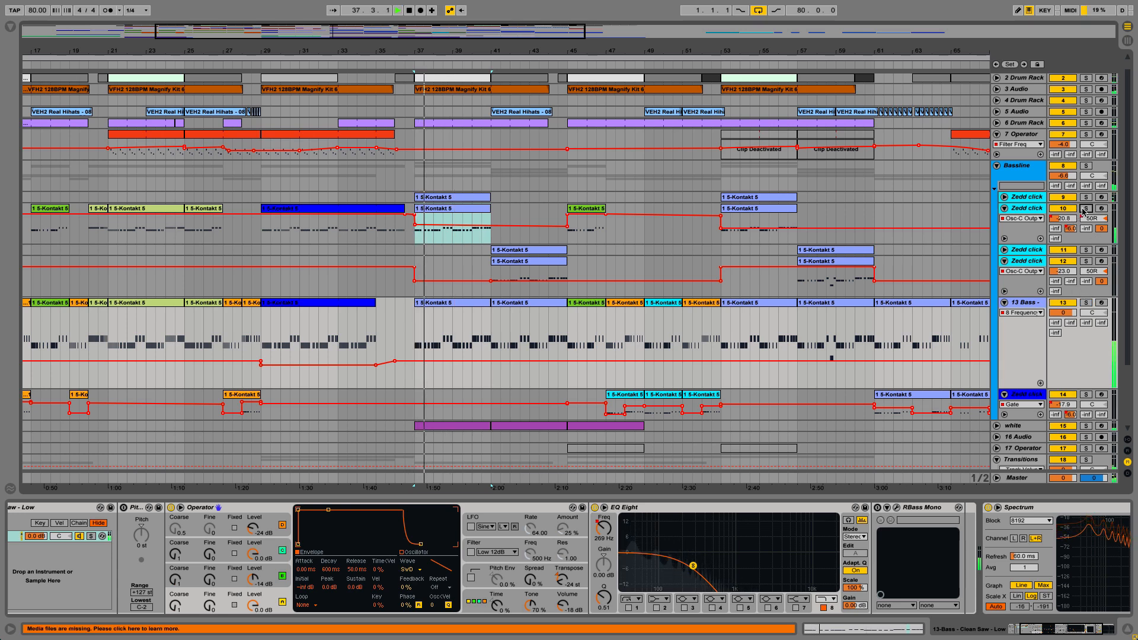
# Solo the Zedd click bass track, then solo the whole Bassline group instead
pyautogui.click(1087, 197)
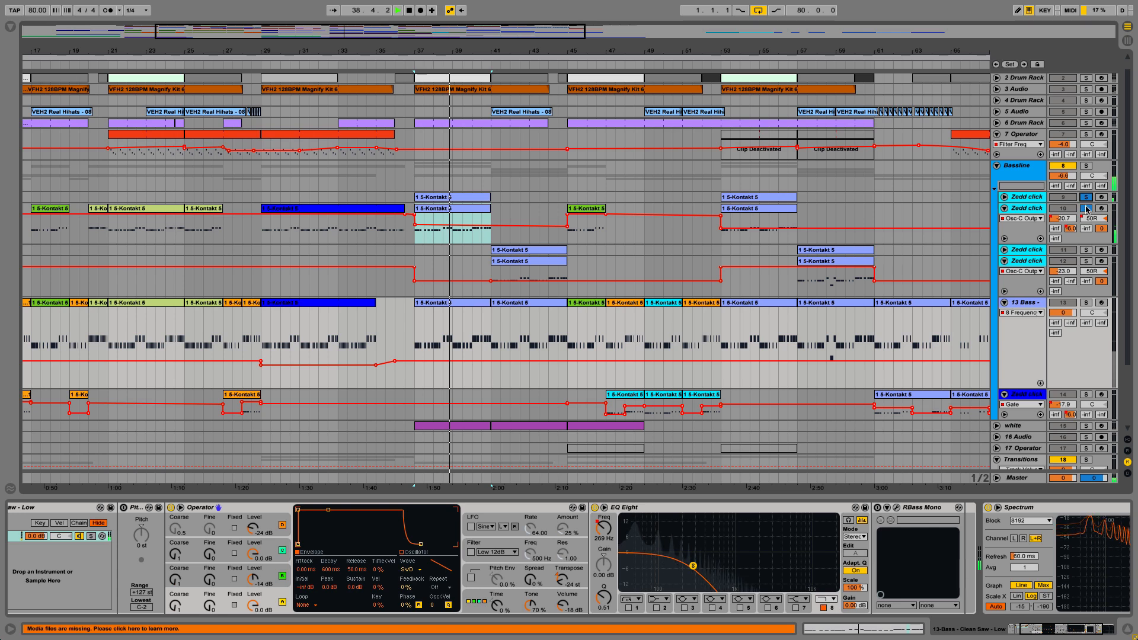
pyautogui.click(1087, 166)
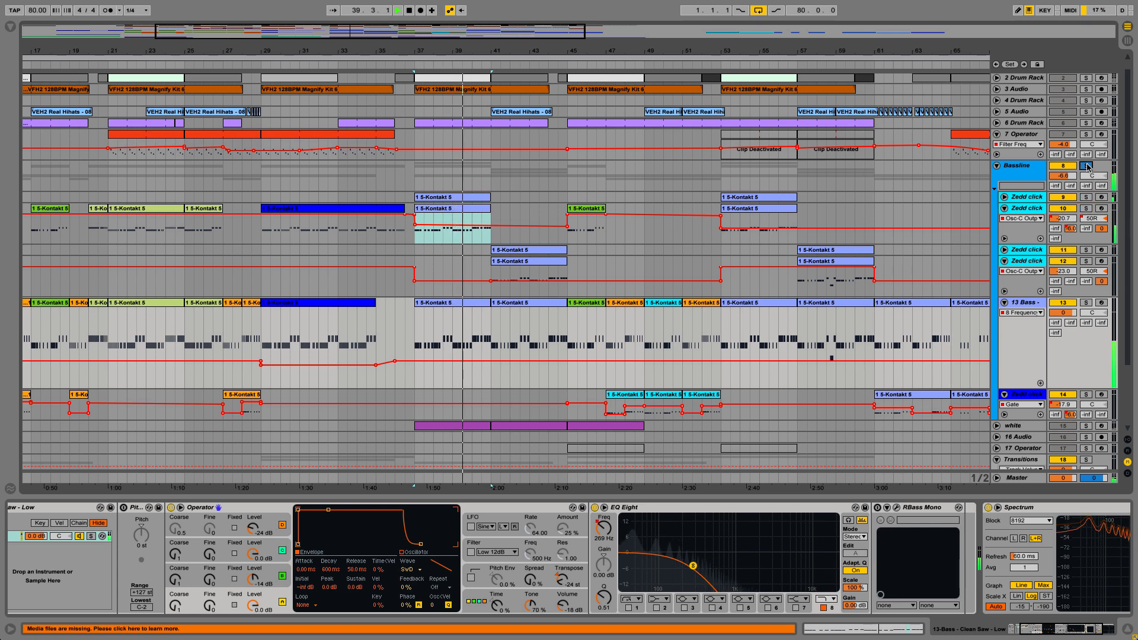